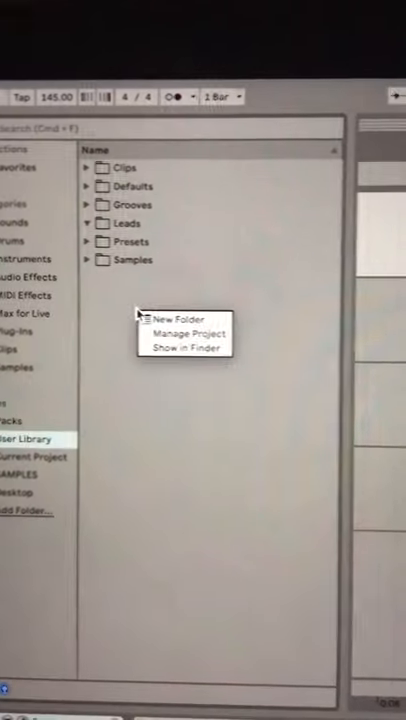
Step: Create a new folder in the User Library and start naming it 'Key'
click(170, 320)
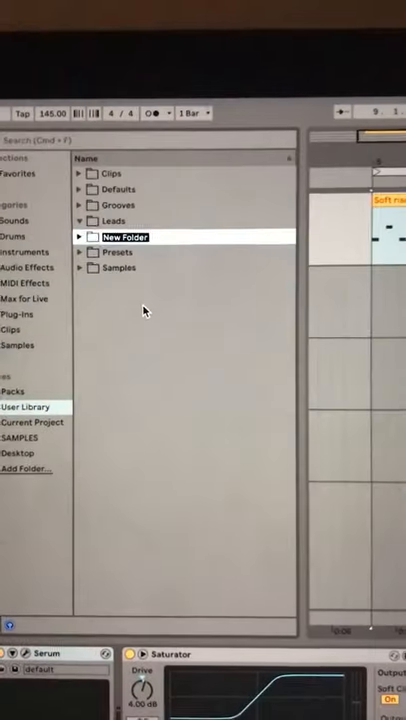
text(Keys)
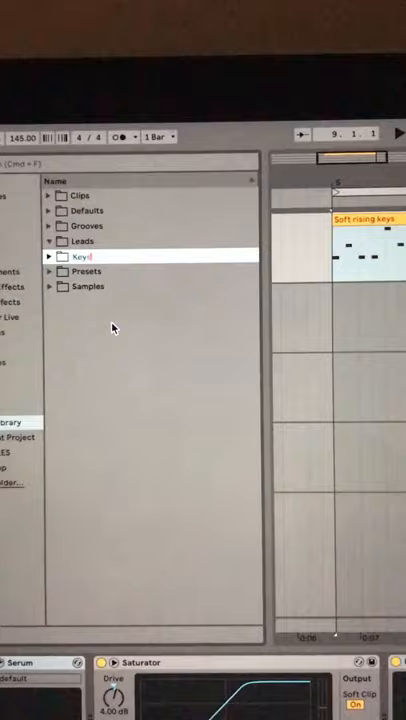